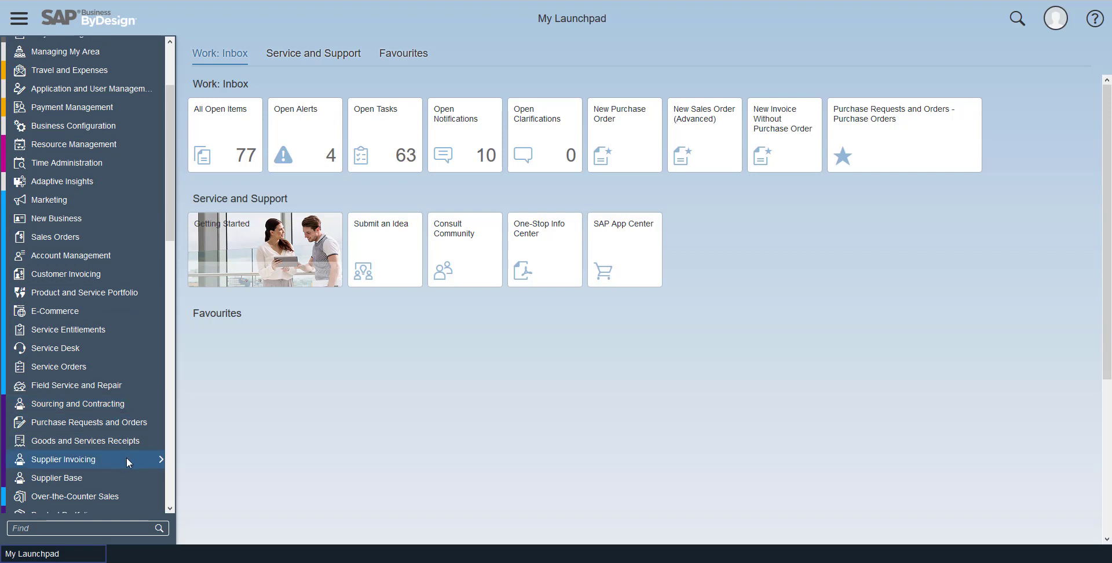
# Step: Show the Supplier Invoicing work centre's views and common tasks from the navigation pane
pyautogui.click(64, 459)
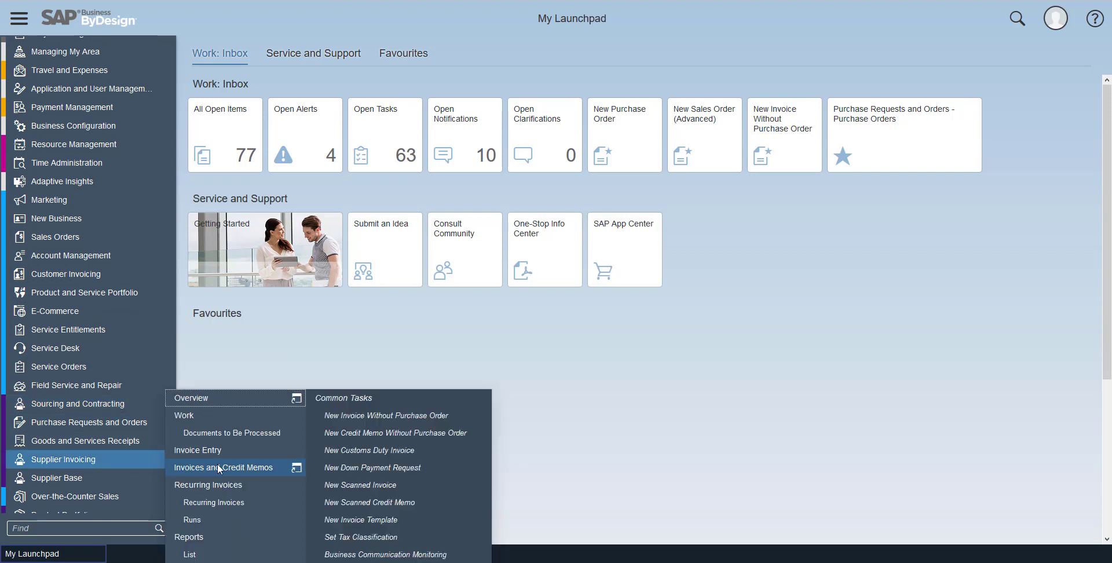
pyautogui.moveTo(225, 449)
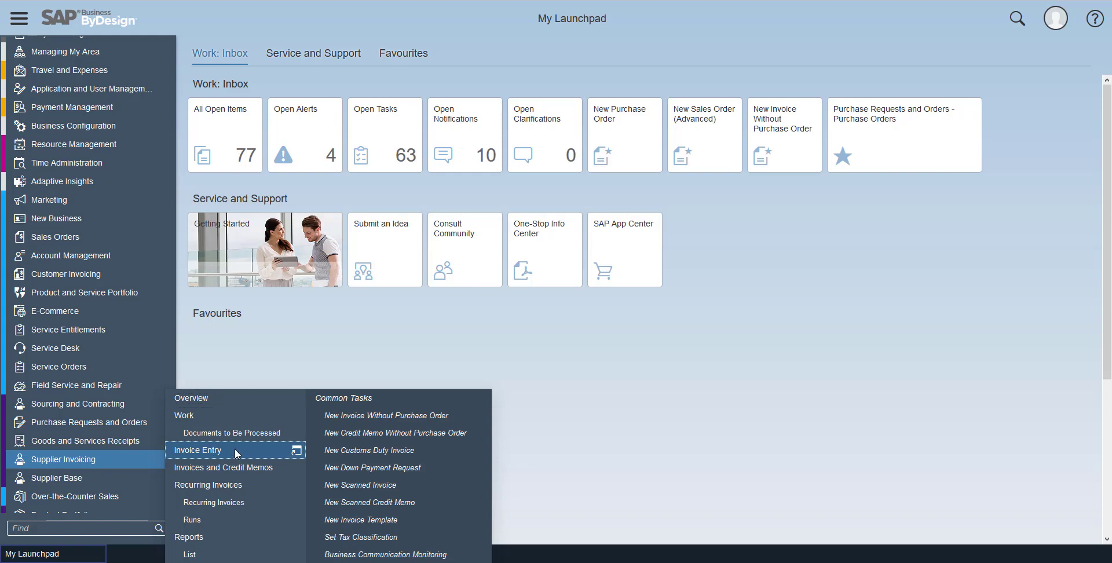
# Step: Show the Invoice Entry orders list sorted by Order Date descending, newest first
pyautogui.click(197, 450)
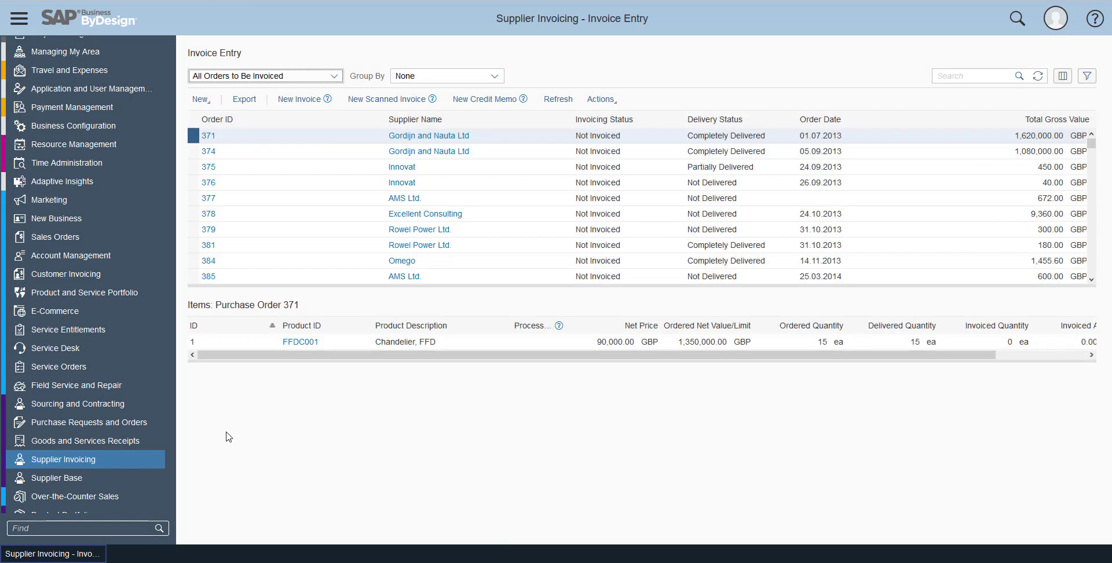
pyautogui.moveTo(378, 182)
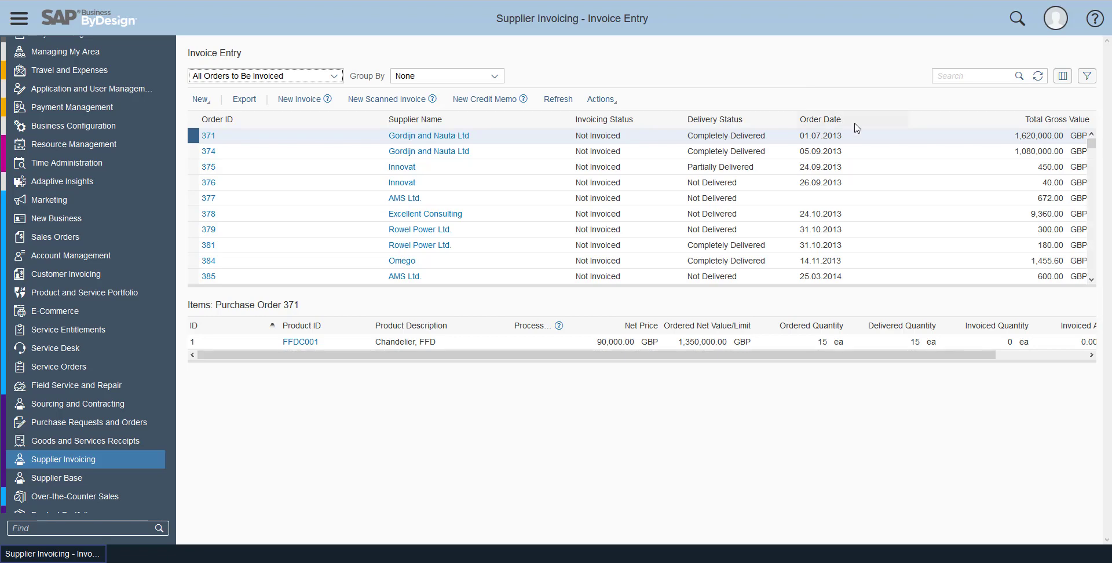
pyautogui.click(820, 119)
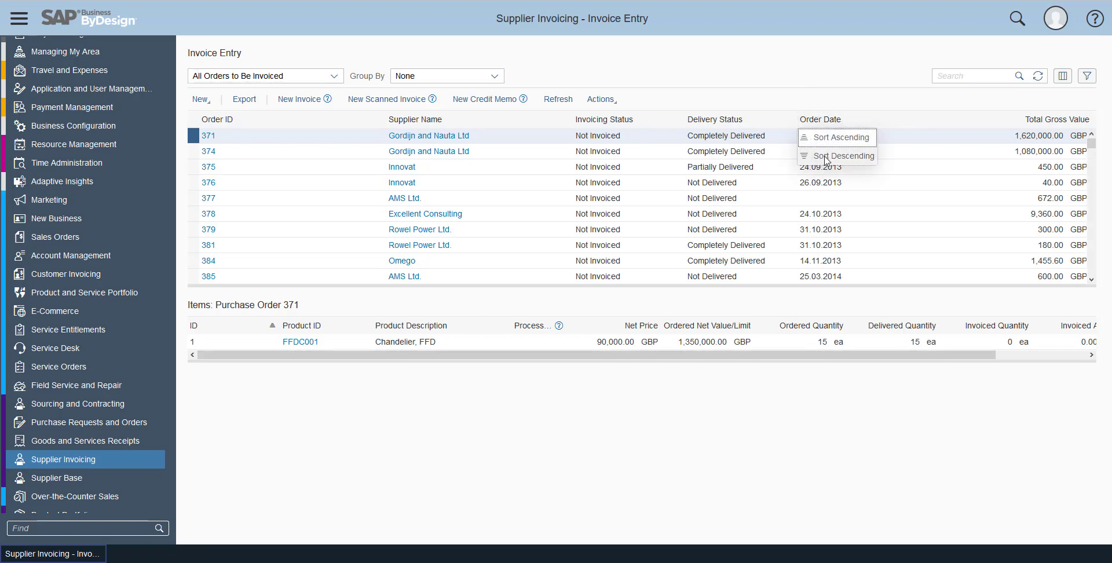
pyautogui.click(844, 155)
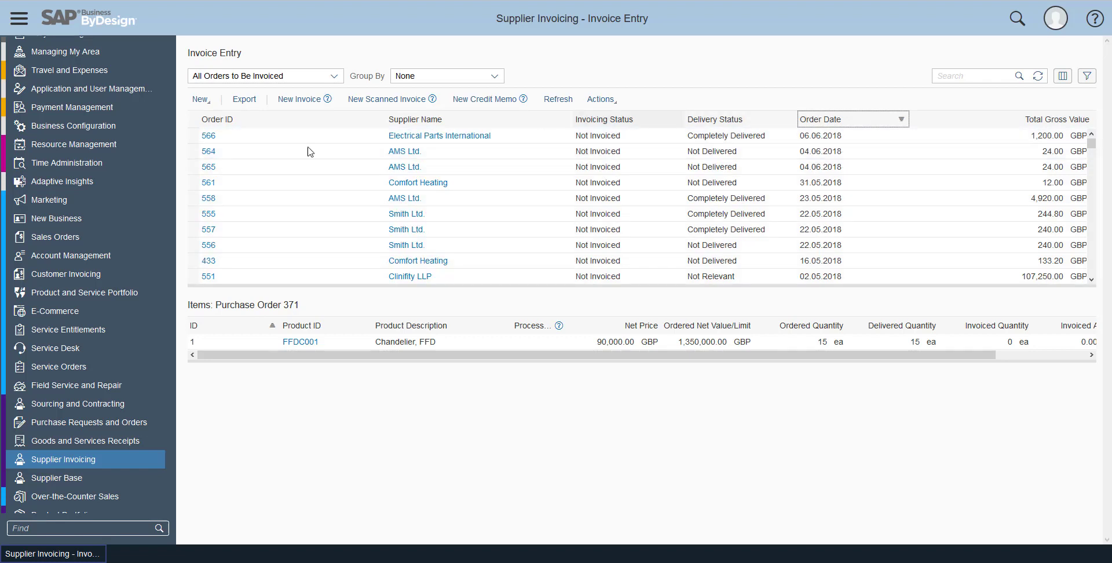
pyautogui.moveTo(297, 185)
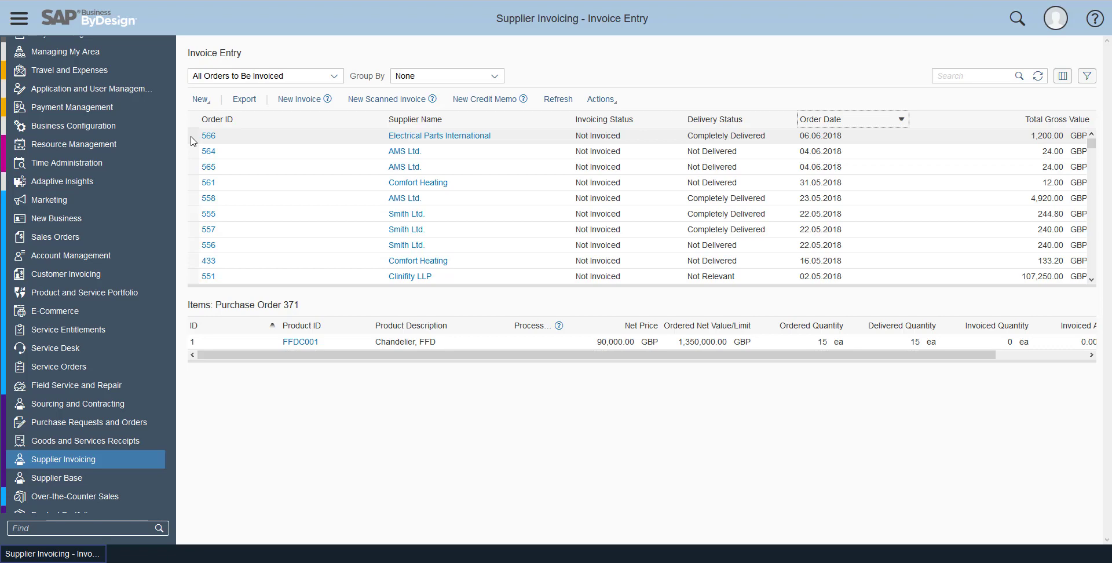
pyautogui.moveTo(194, 159)
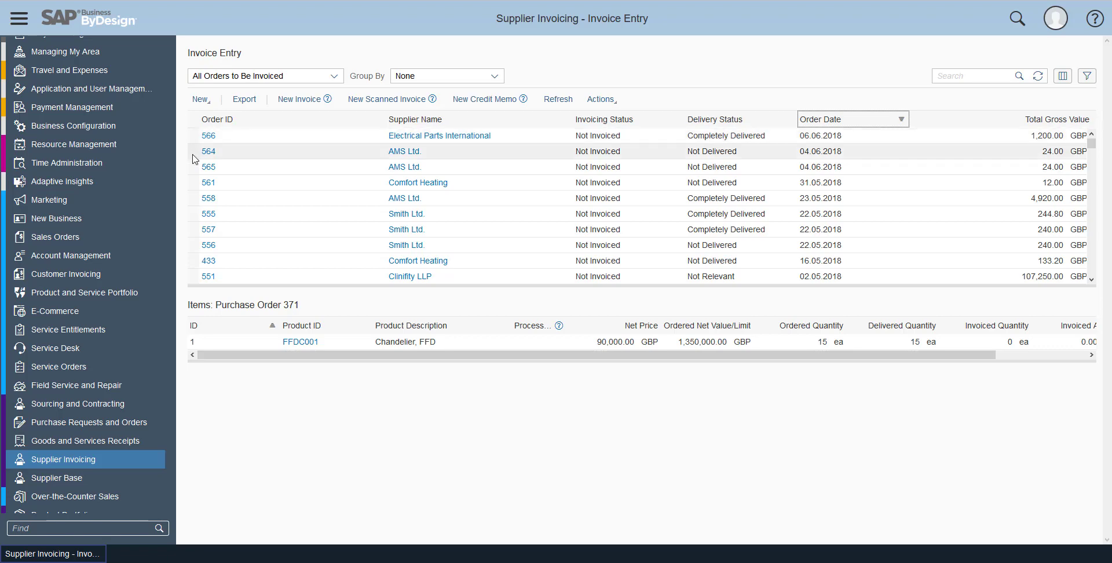
# Step: Select purchase order 566 from Electrical Parts International, listing its IDS Hardware item
pyautogui.click(209, 151)
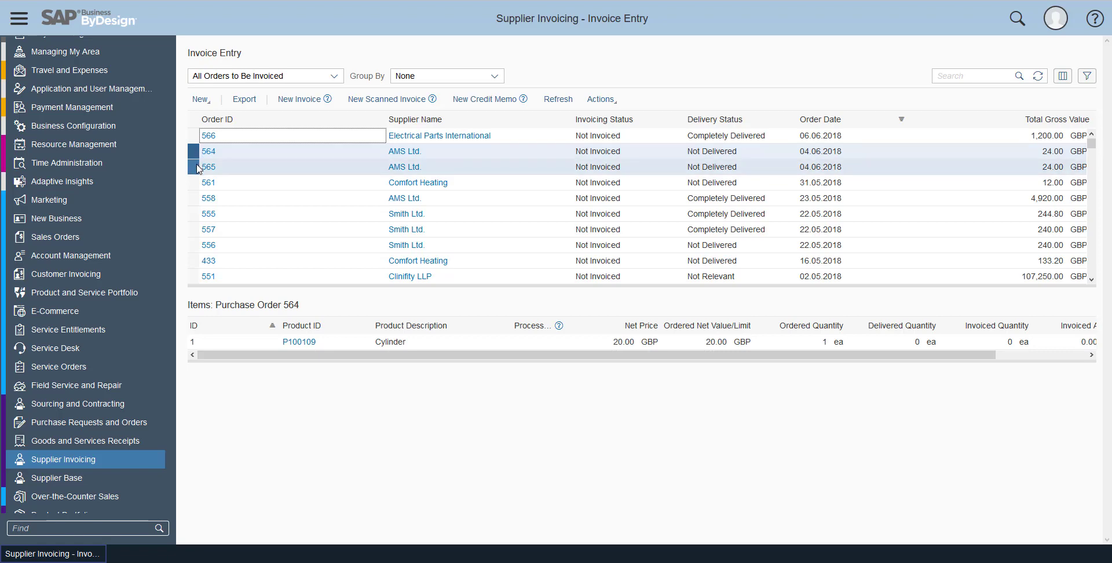
pyautogui.moveTo(197, 171)
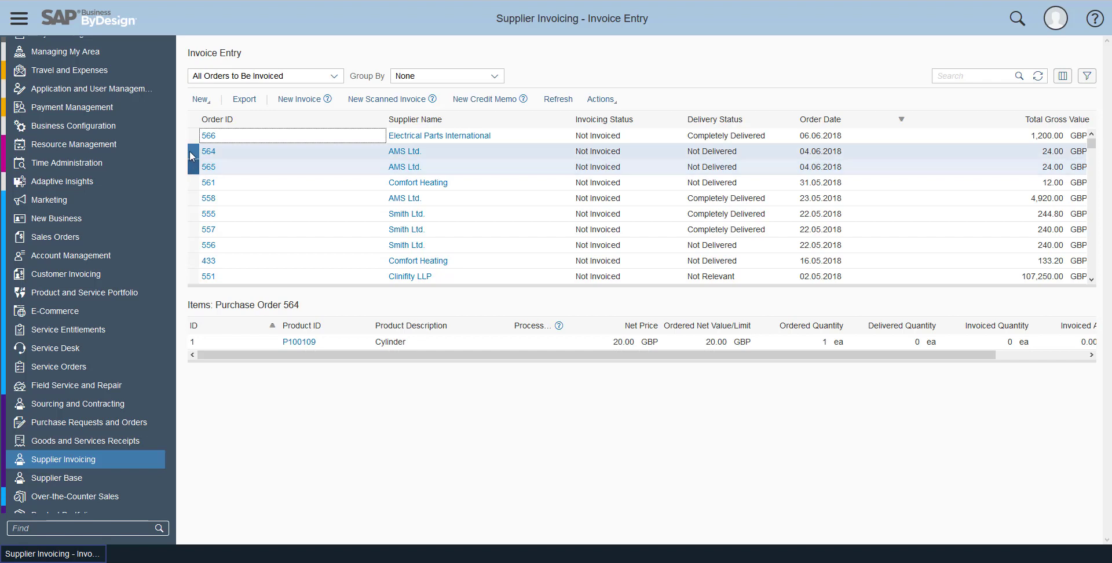
pyautogui.click(194, 136)
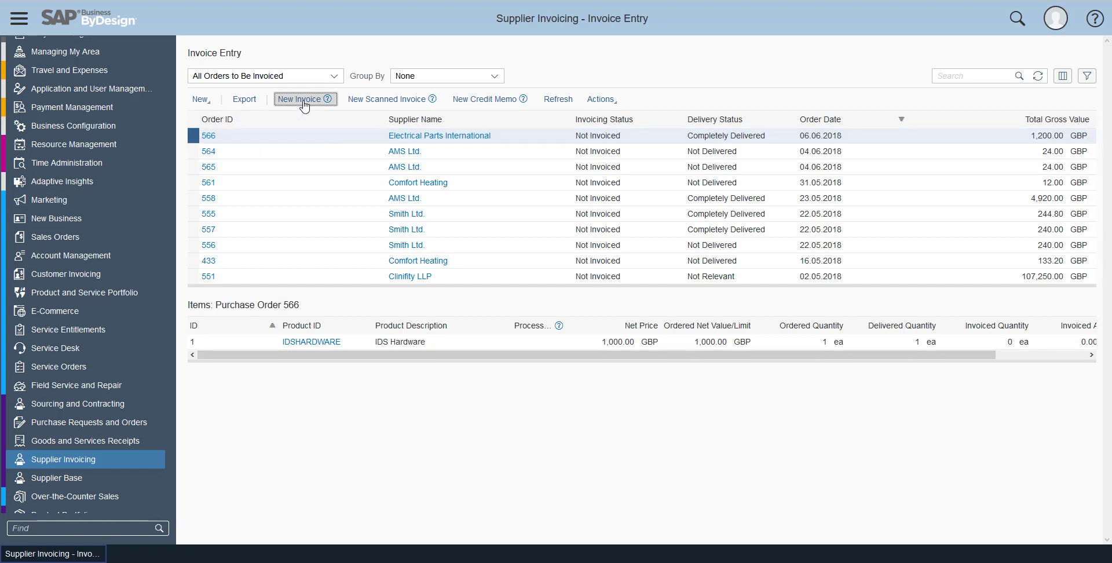
# Step: Create a new invoice for purchase order 566, prefilled with 1,200.00 GBP gross
pyautogui.click(301, 99)
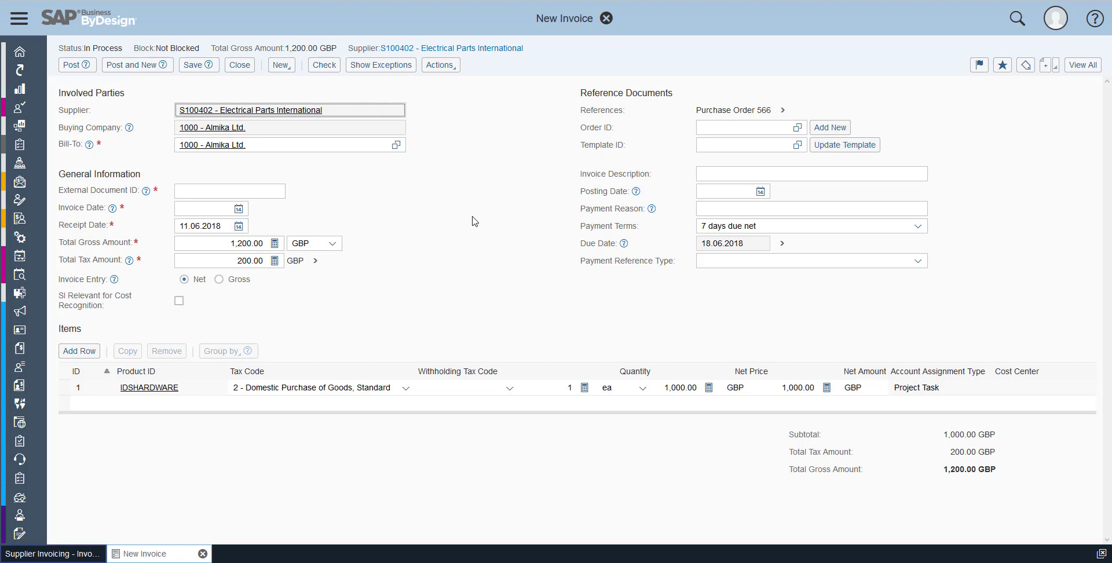
pyautogui.moveTo(473, 206)
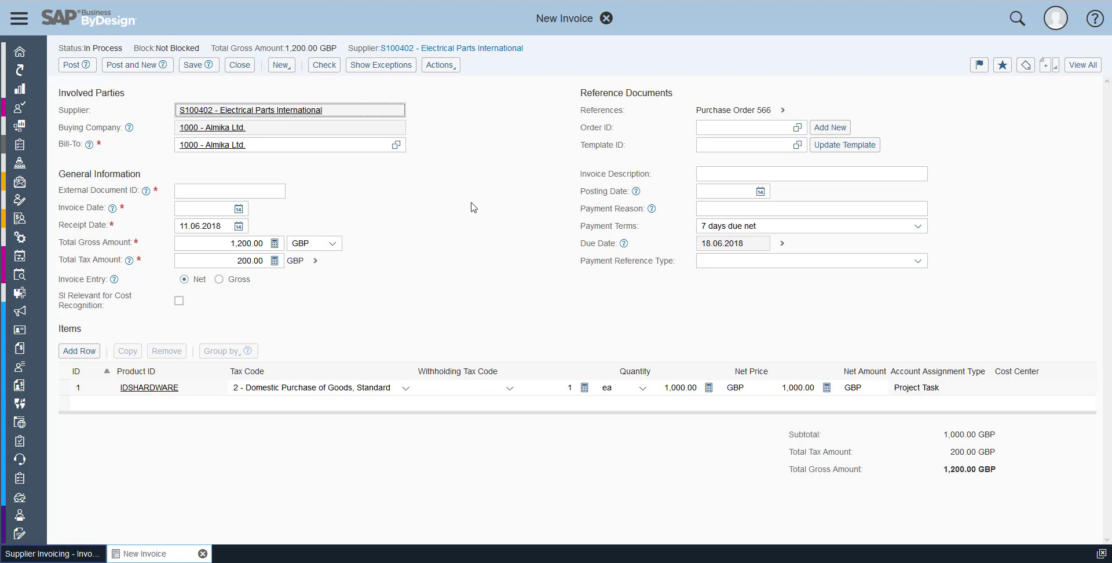
pyautogui.moveTo(424, 209)
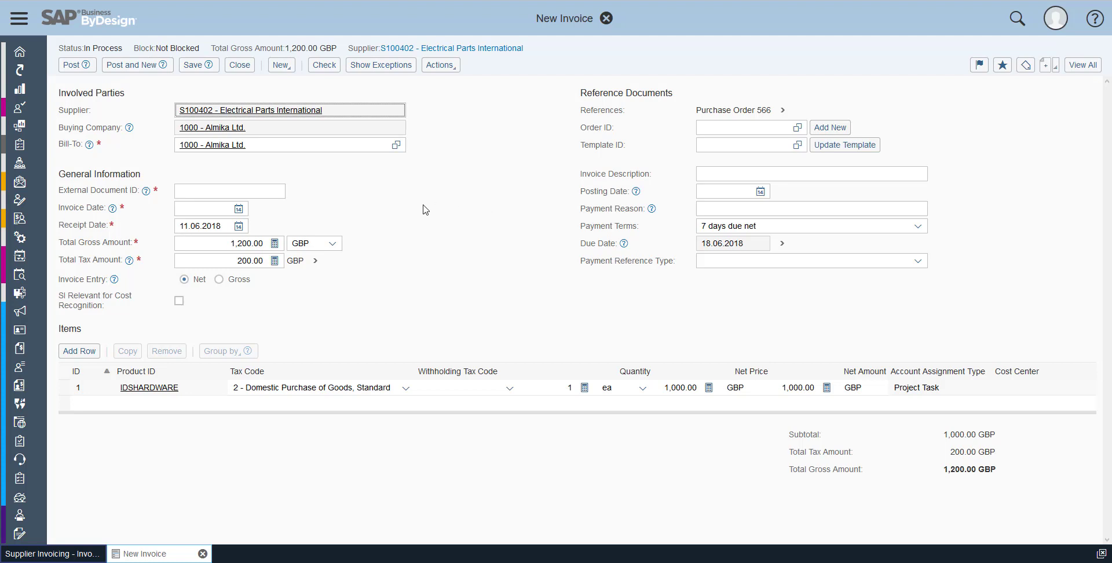
pyautogui.moveTo(549, 299)
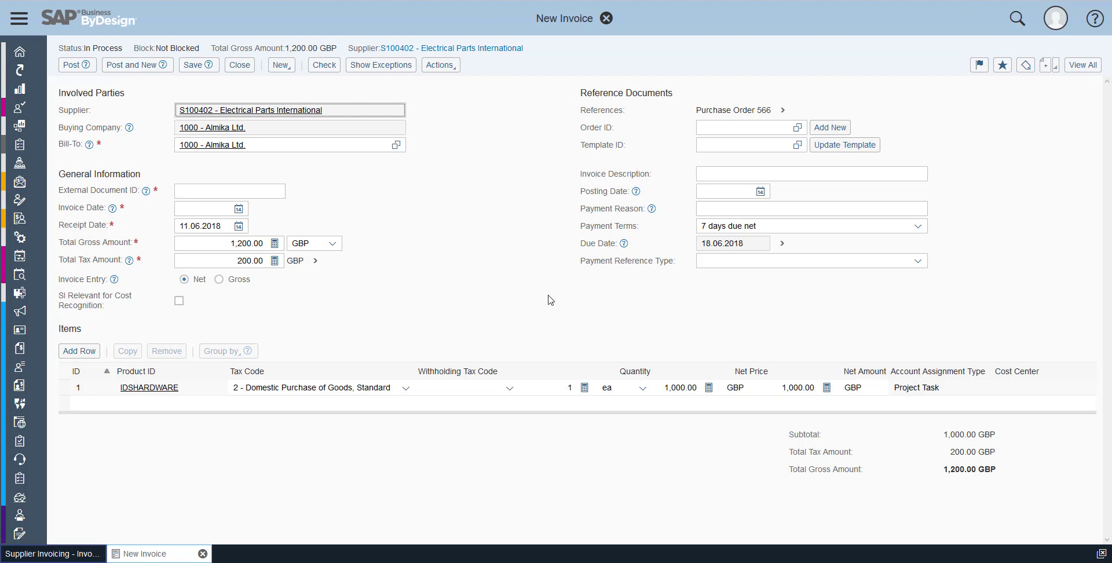
pyautogui.moveTo(512, 240)
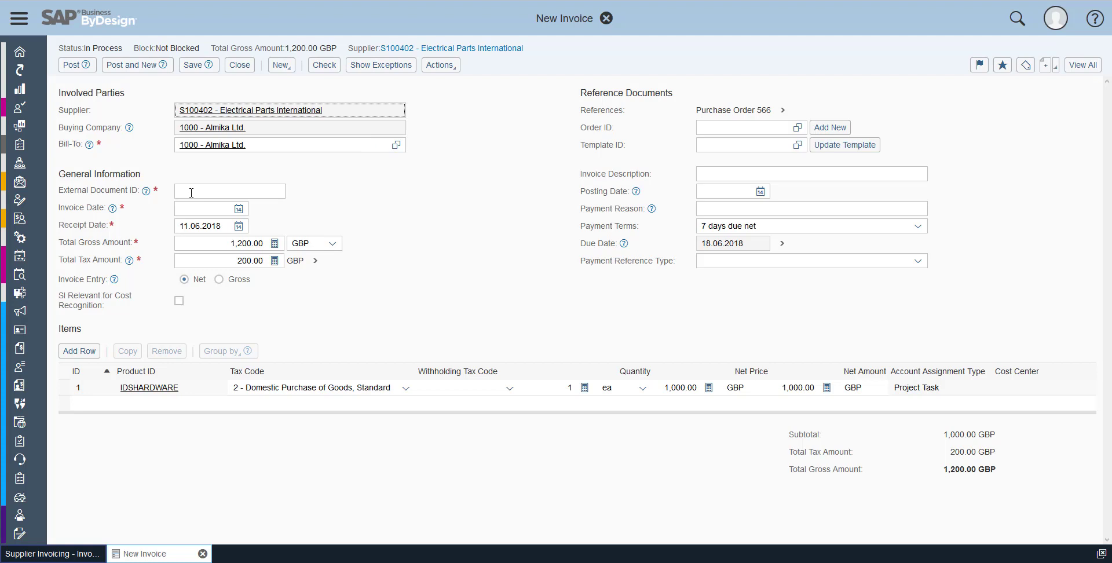
# Step: Enter external document ID inv00458 and invoice date 11.06.2018 on the invoice
pyautogui.click(229, 191)
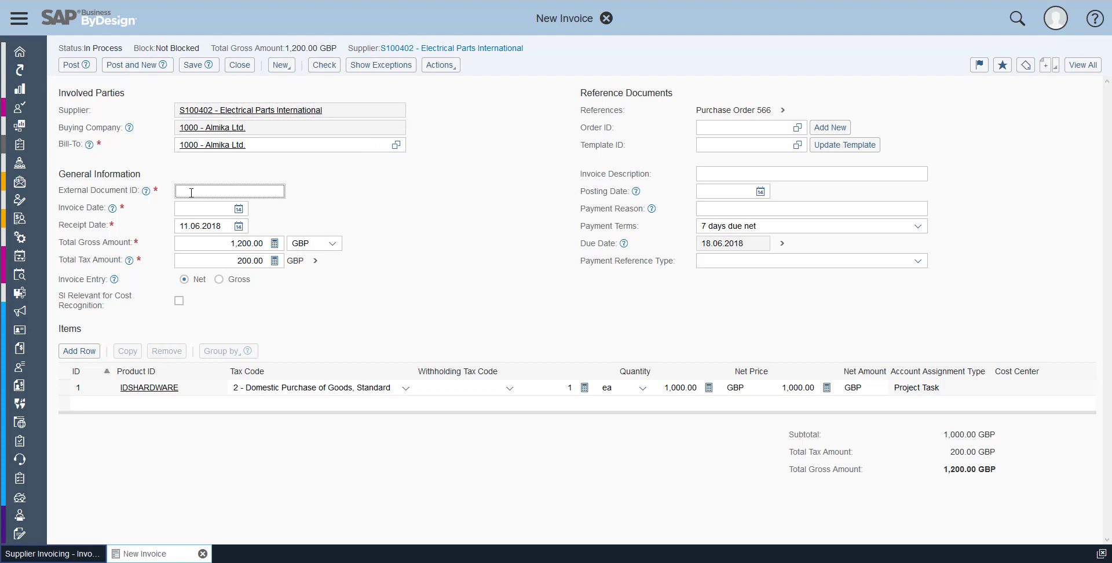
pyautogui.write('in')
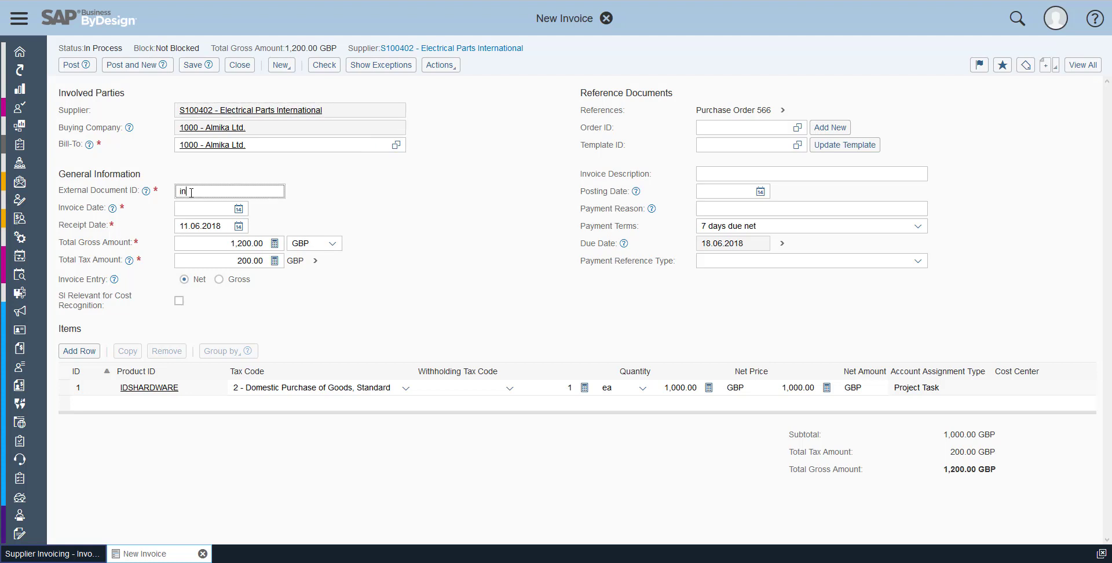
pyautogui.write('v')
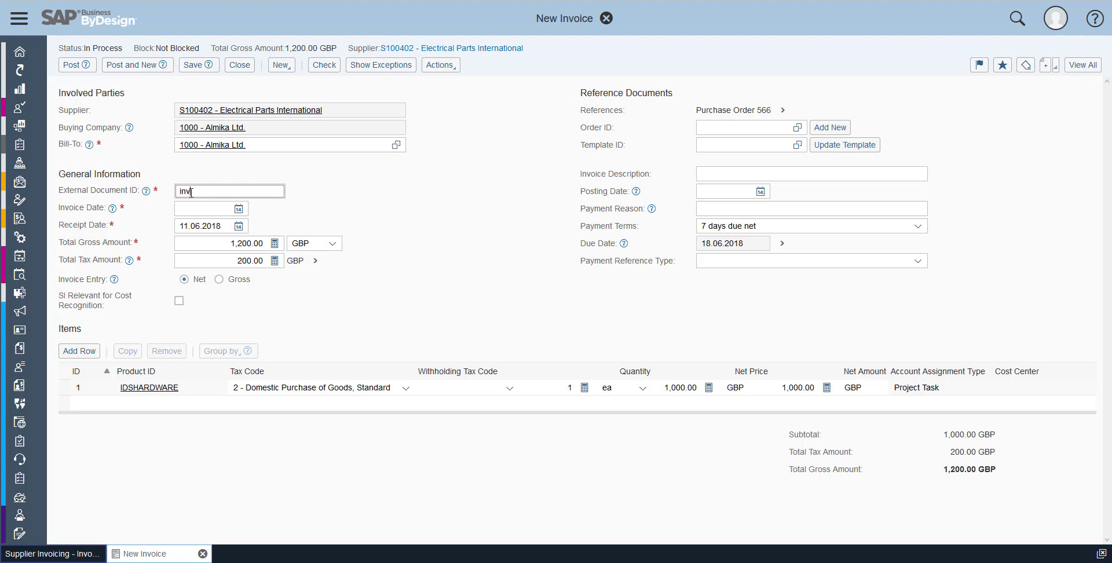
pyautogui.write('00458')
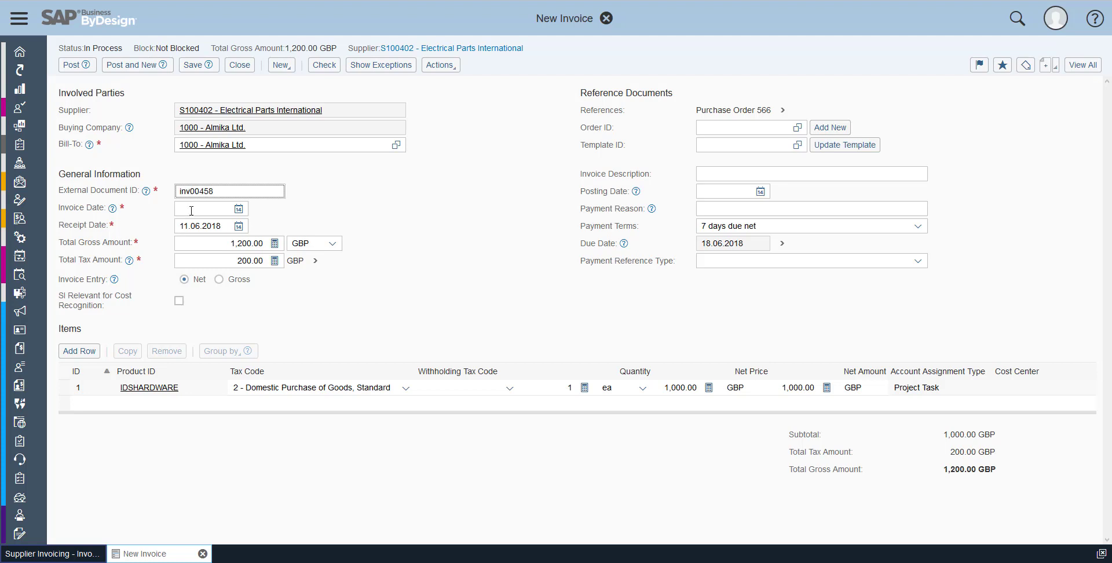
pyautogui.click(206, 209)
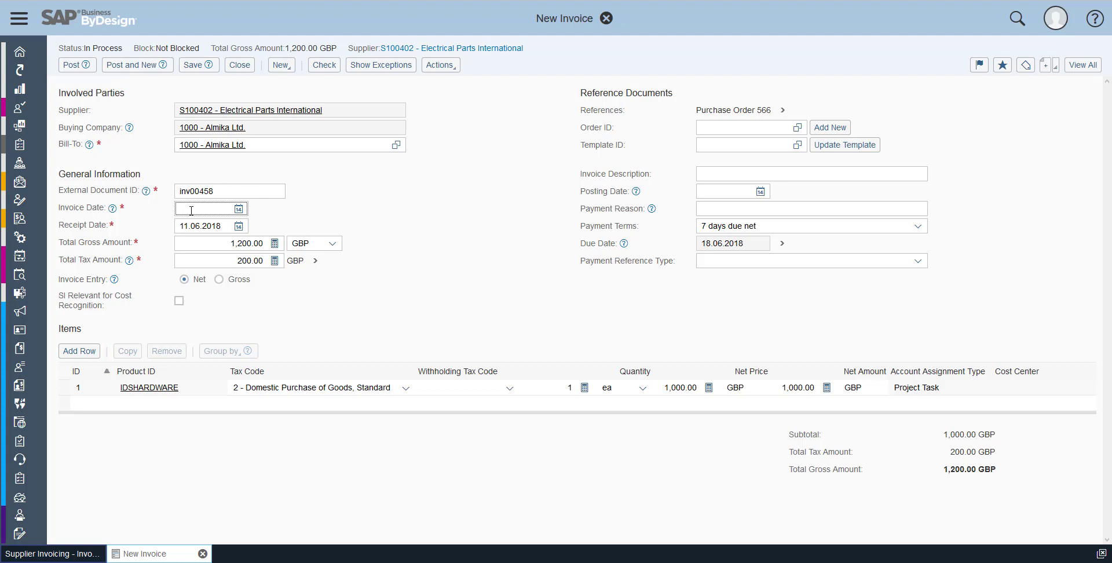
pyautogui.write('11.06.2018')
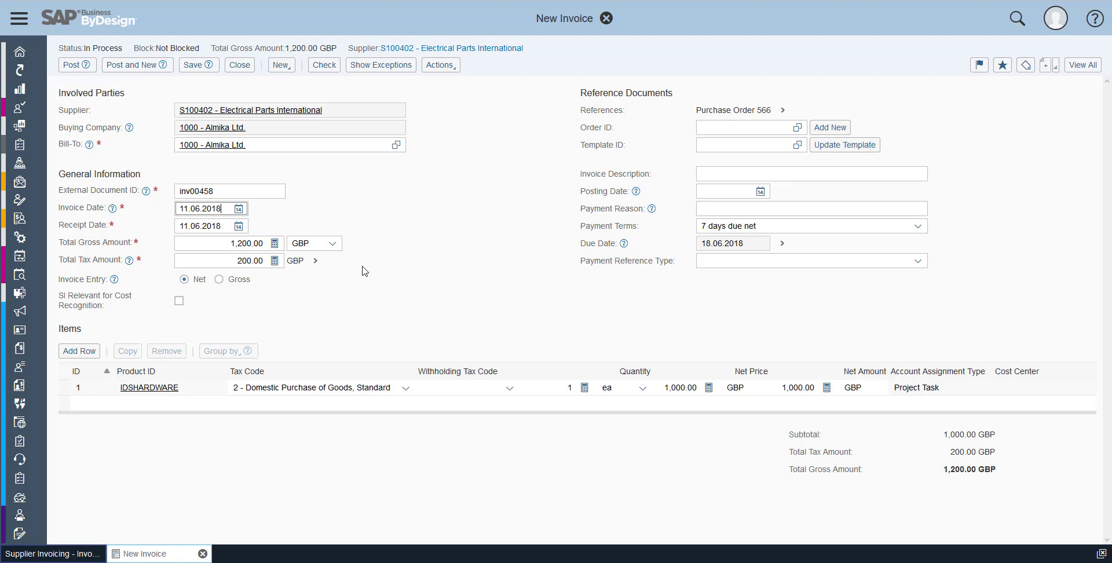
pyautogui.moveTo(359, 283)
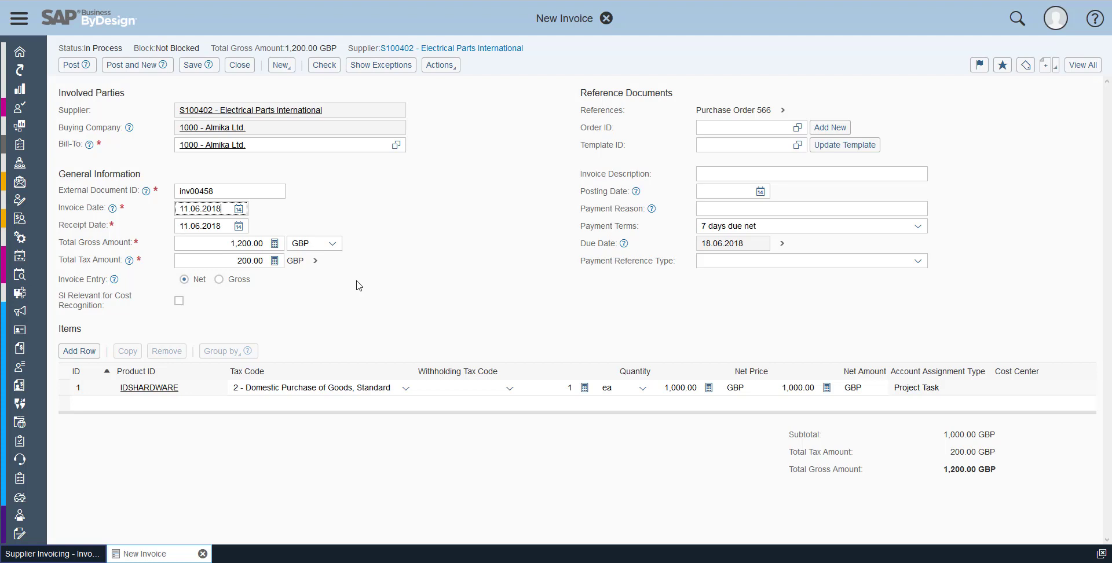
pyautogui.moveTo(350, 261)
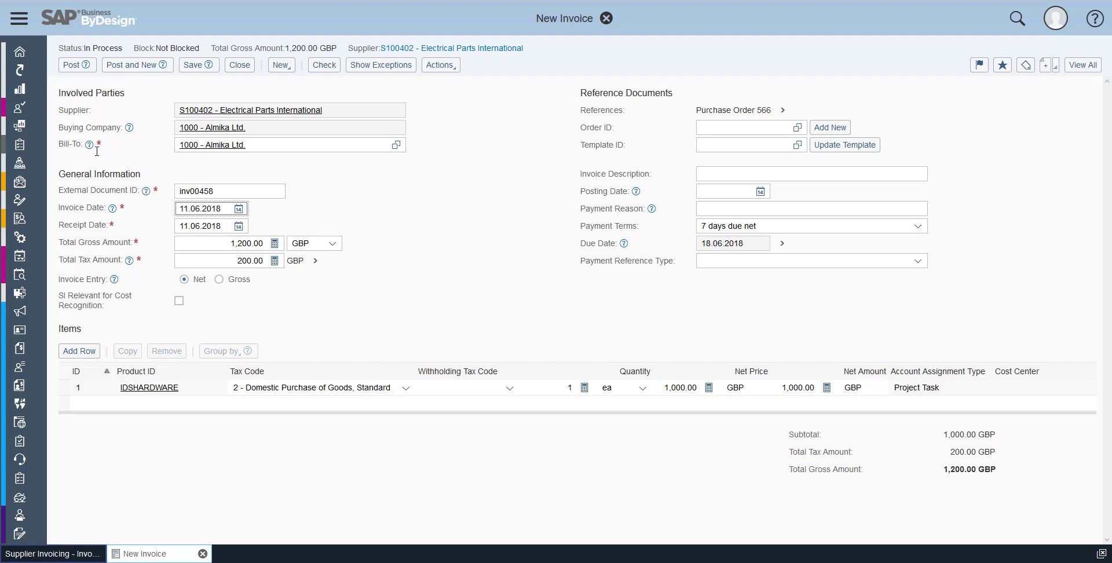
pyautogui.moveTo(82, 82)
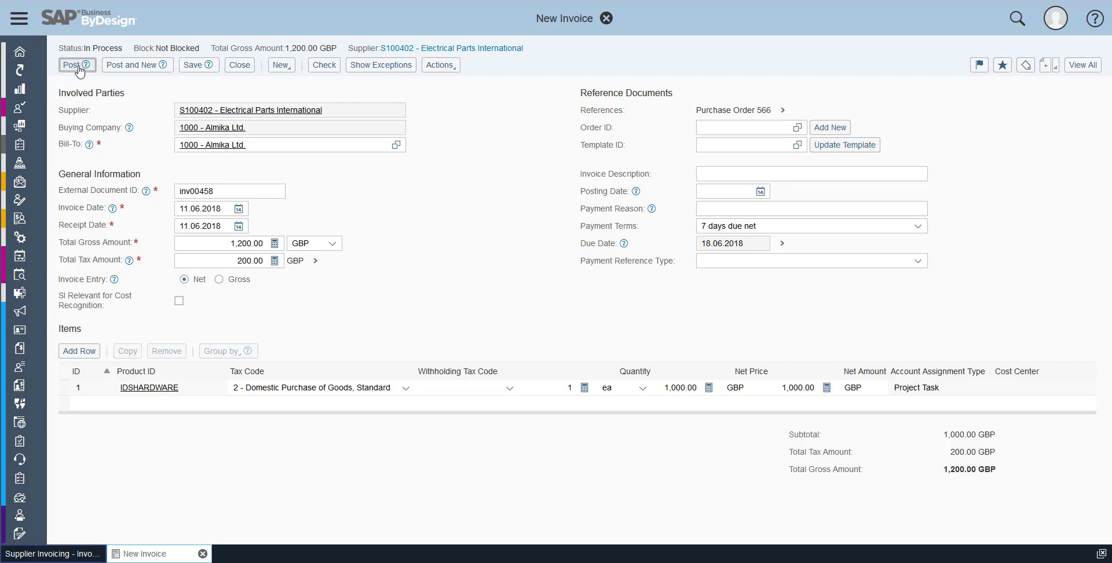
# Step: Post the invoice so it is recorded as document SIV-1163
pyautogui.click(75, 65)
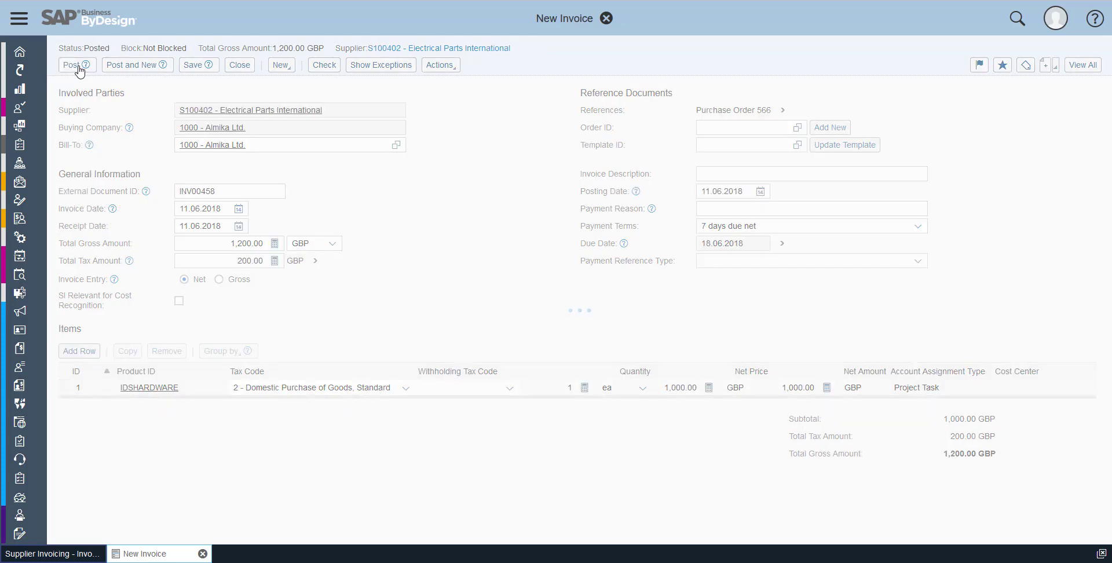
pyautogui.click(74, 65)
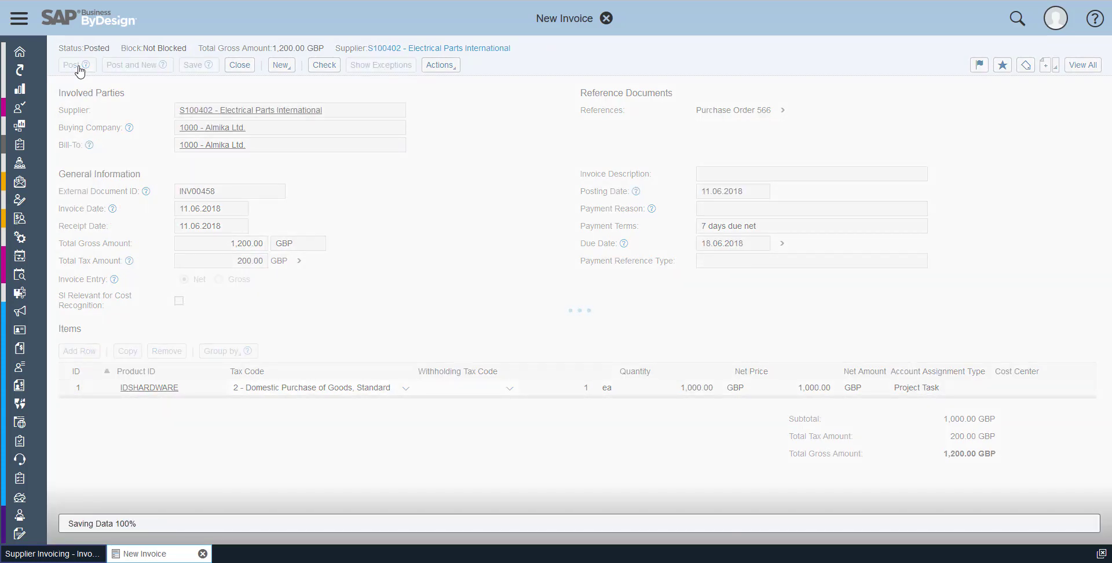
pyautogui.click(70, 64)
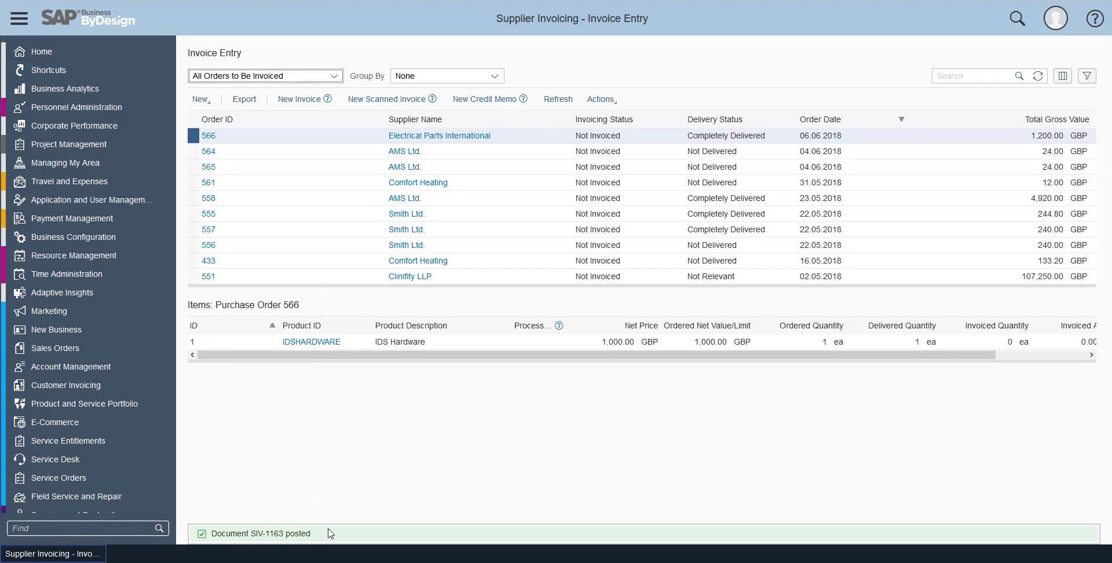
pyautogui.moveTo(332, 474)
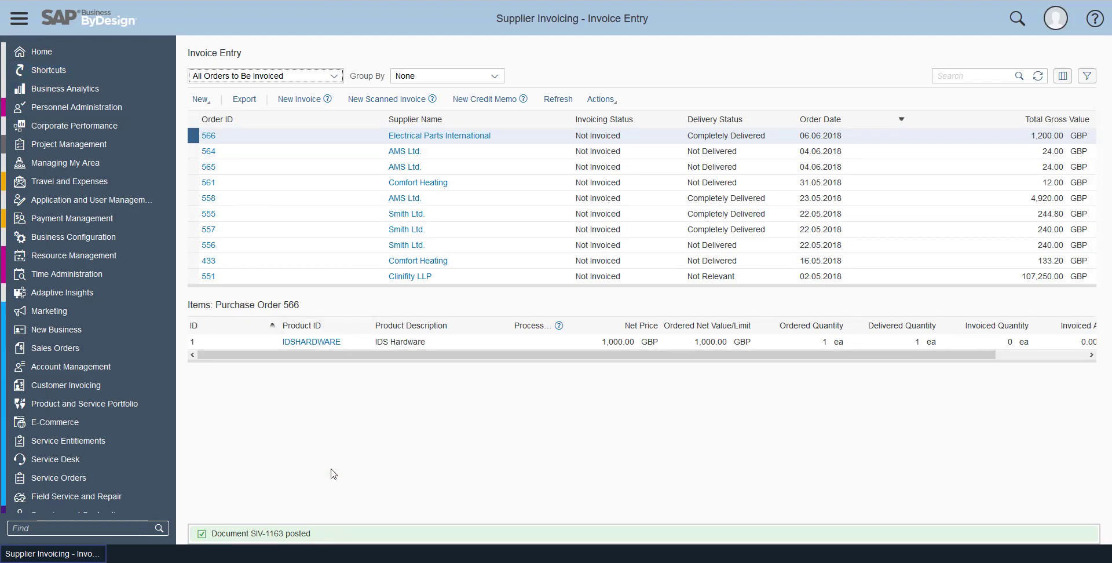